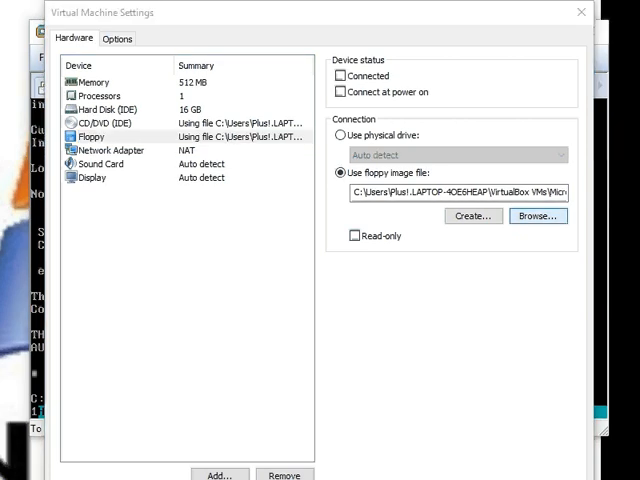
Load D1_Setup.img from the Microsoft Windows 1.04 folder into the VM's floppy drive.
click(536, 216)
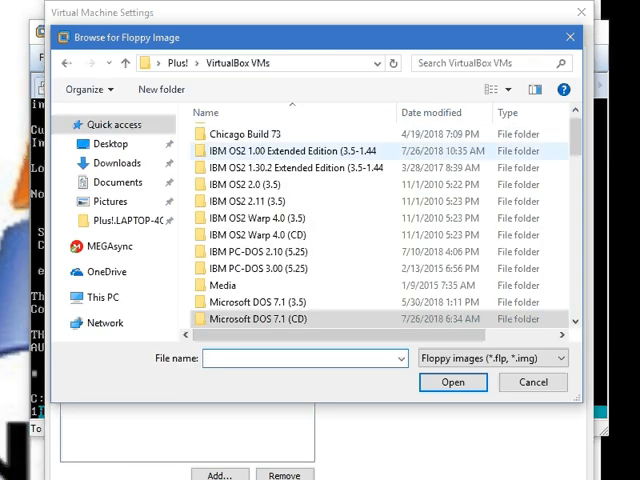
scroll(down, 3)
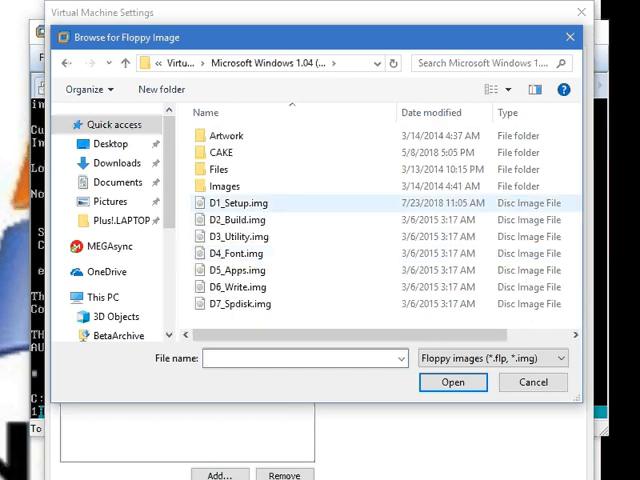
click(452, 382)
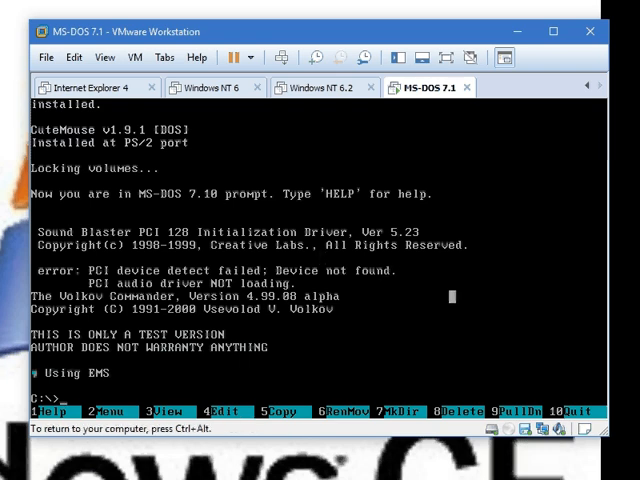
Run setup.exe from A:, quit Setup with Q without installing, and return to C:.
text(A:)
text(setup.ex)
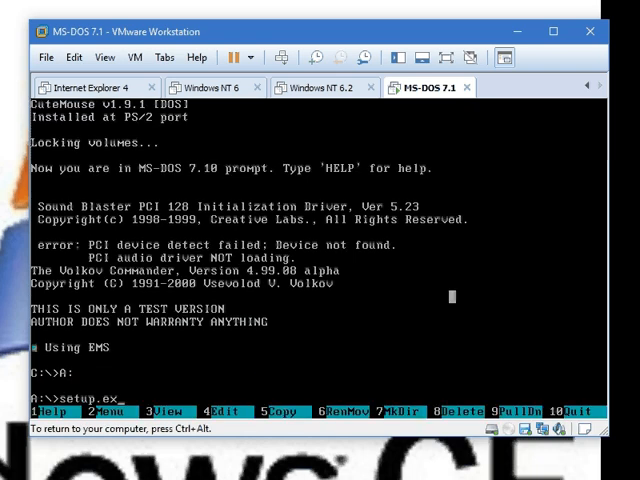
key(Enter)
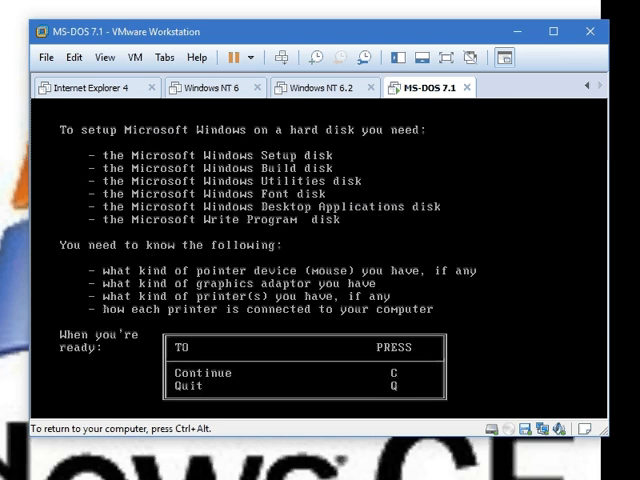
key(q)
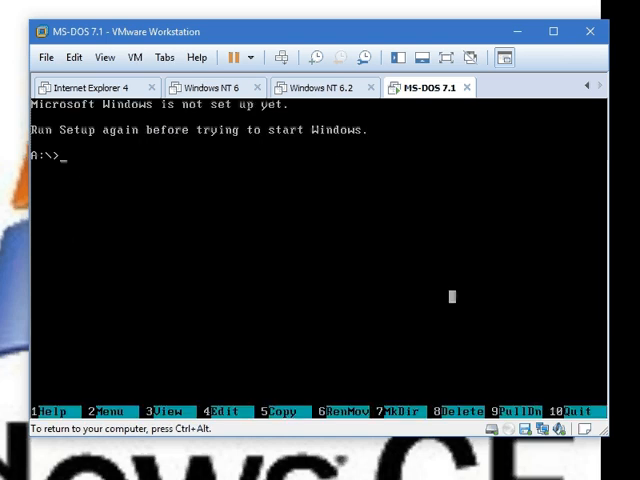
text(C:)
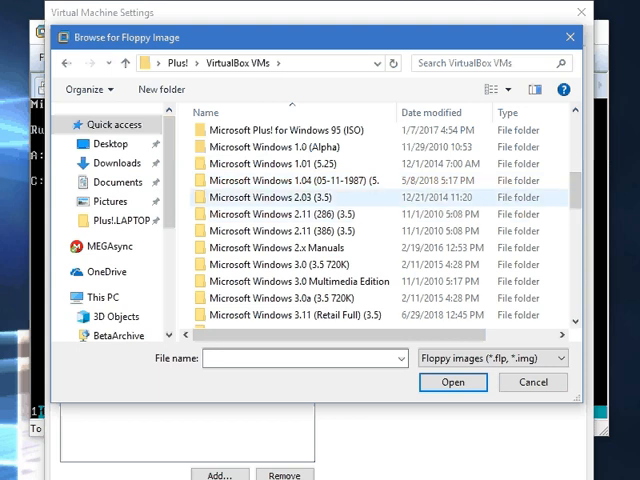
Load another floppy image and copy MOUSE.DRV from A: to the root of C:.
click(452, 382)
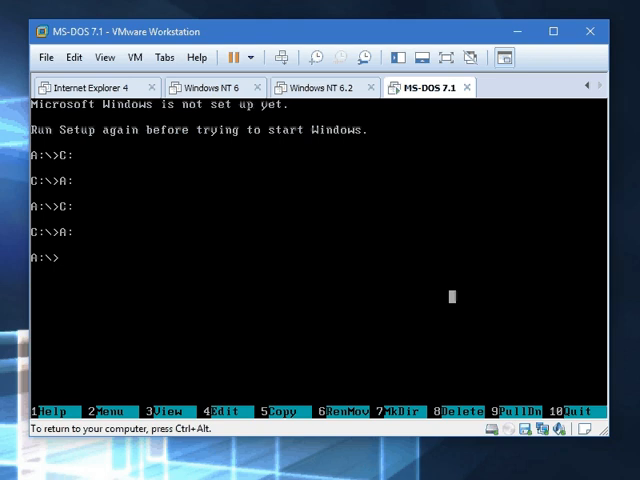
text(copy M)
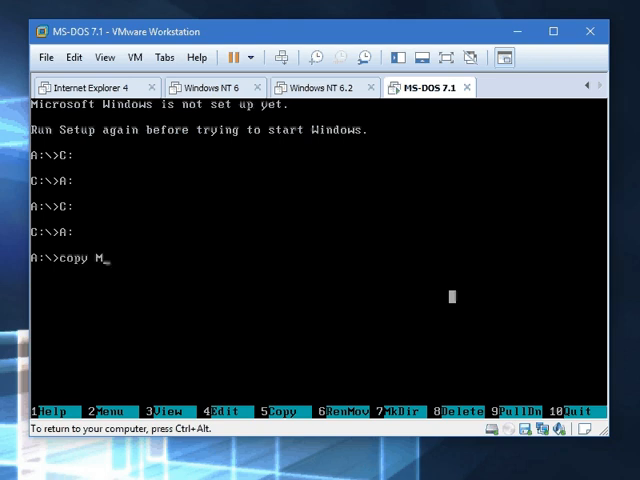
text(OUSE)
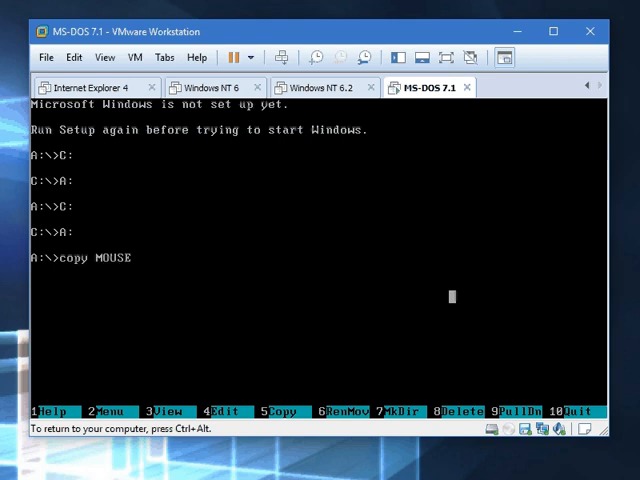
text(.DRV C:)
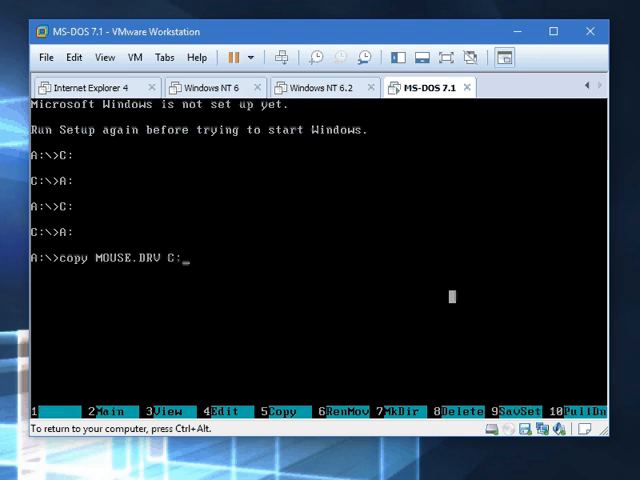
text(\)
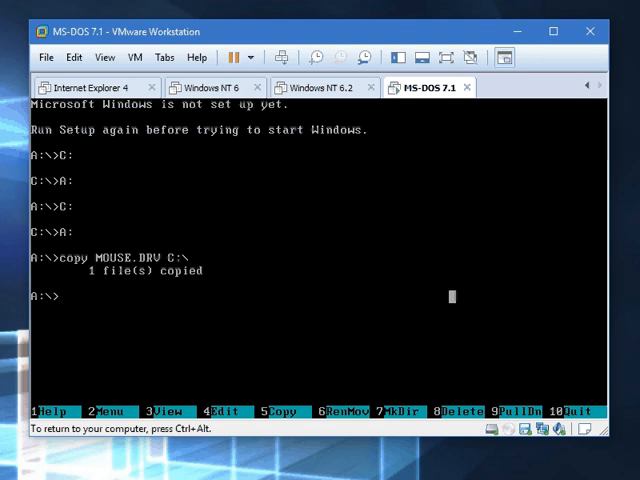
text(C:)
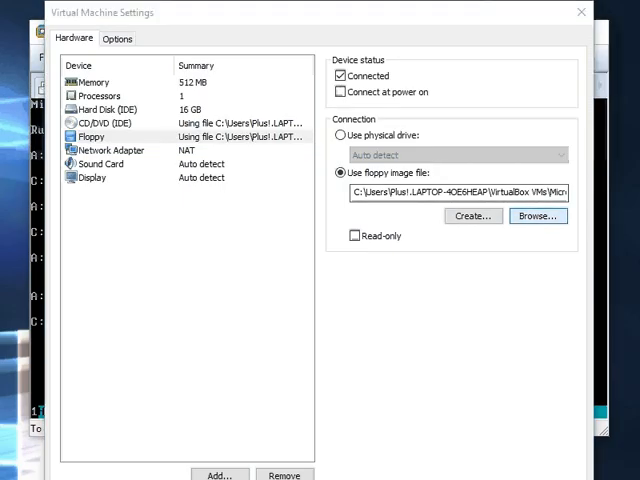
Insert a Windows 1.04 disk image and list its files with dir /w.
click(536, 216)
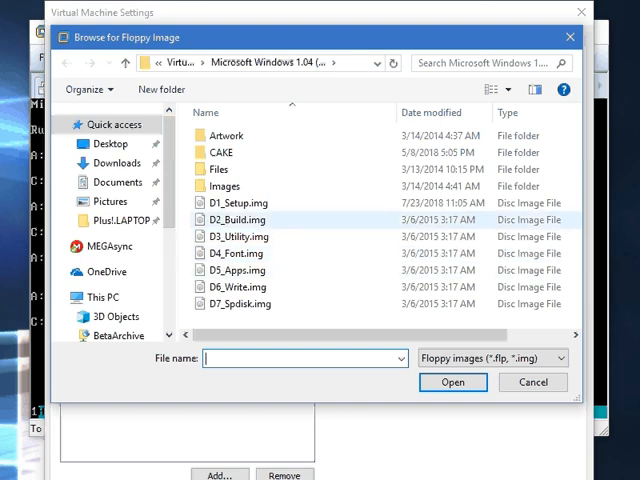
click(452, 382)
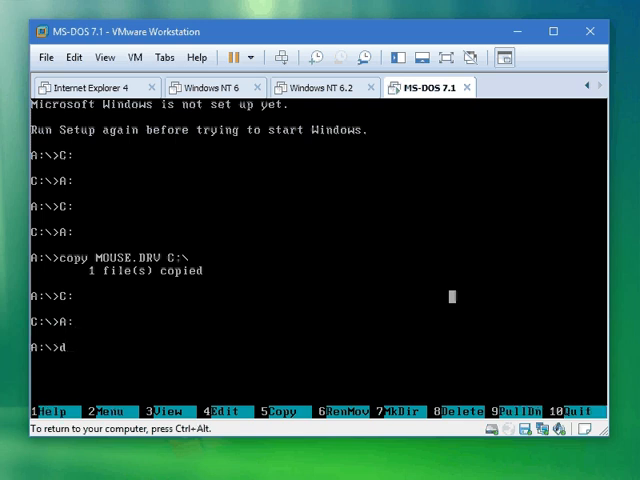
text(dir /w)
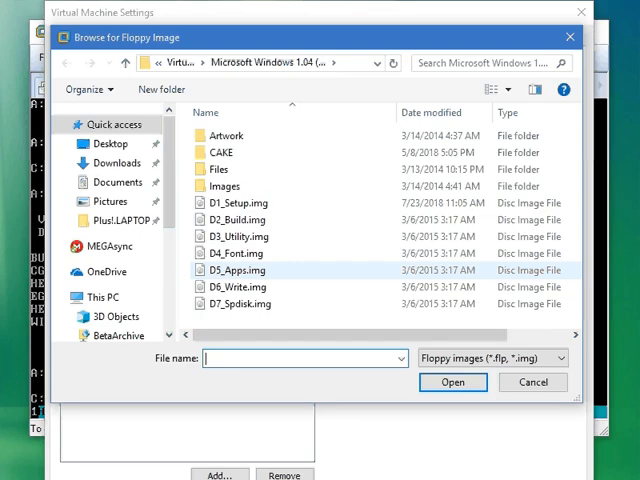
Insert the Build disk, list its files with dir /w, then put the Setup disk back in.
click(238, 220)
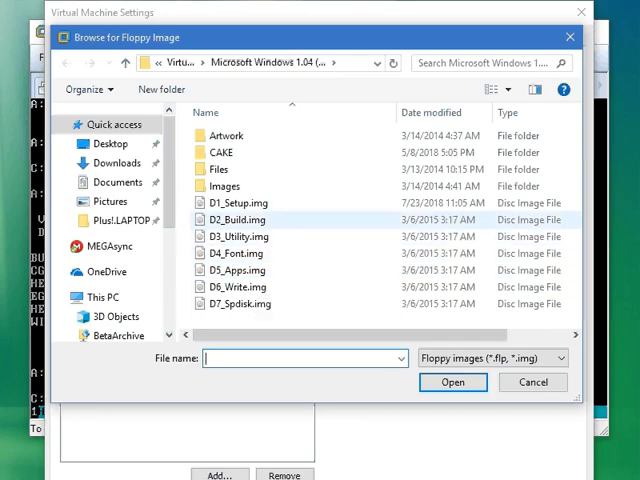
click(236, 252)
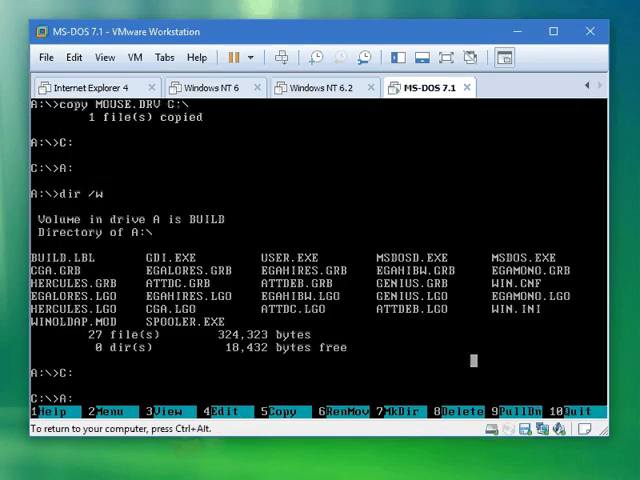
text(do)
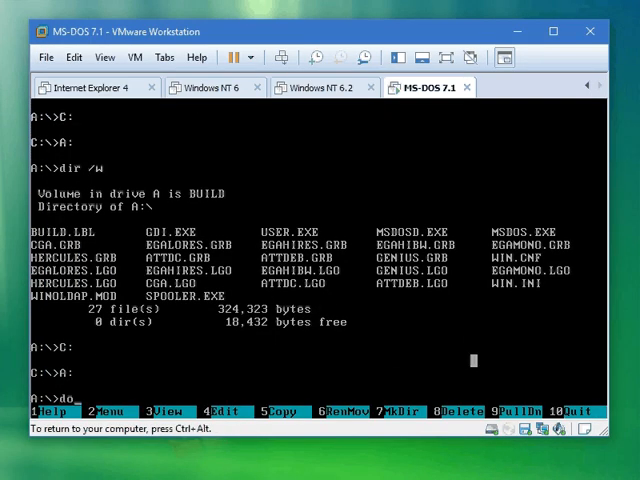
text(dir /w)
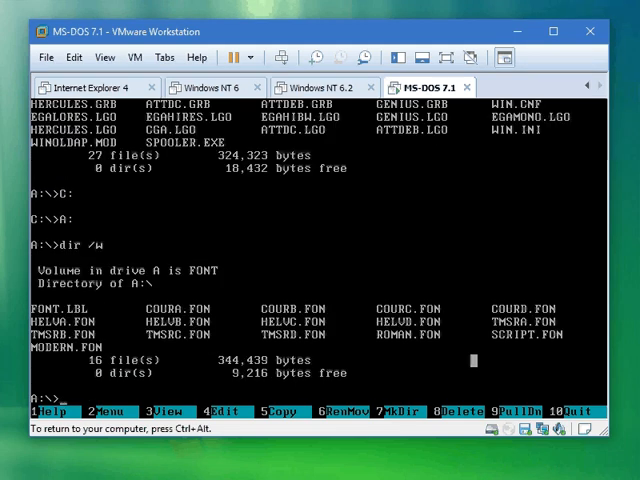
text(C)
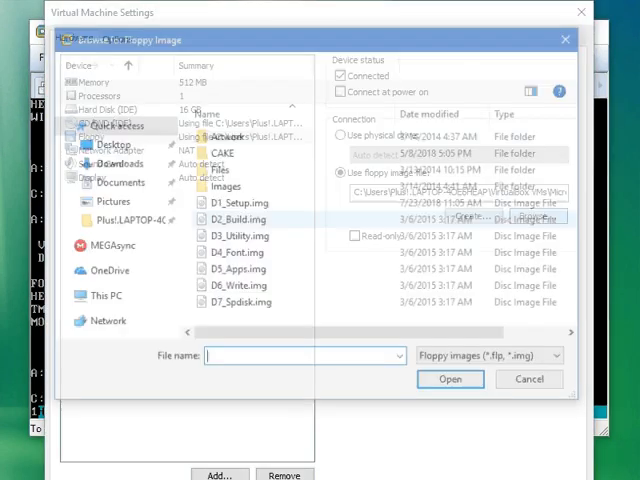
click(450, 378)
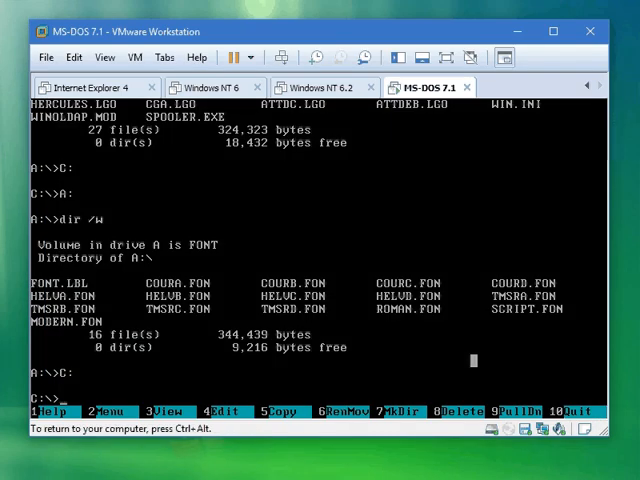
List the Setup disk's files and start copying MOUSE.DRV from C:.
text(dir /w)
text(copy)
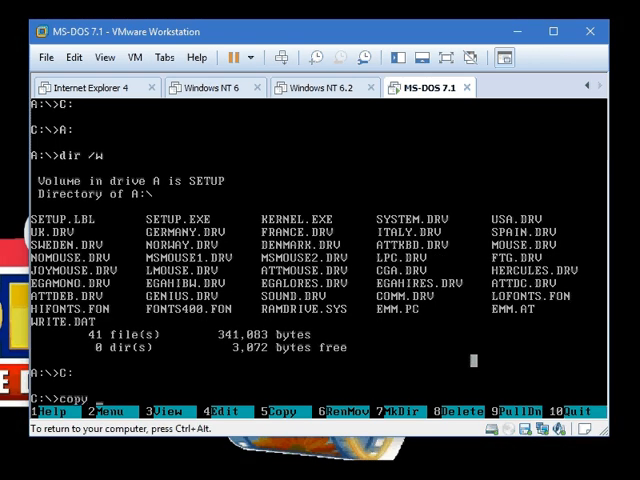
text(MOUSE)
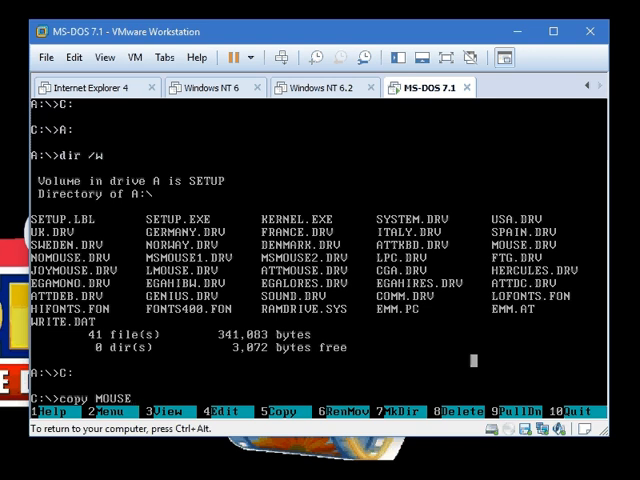
text(.DRV)
text(M)
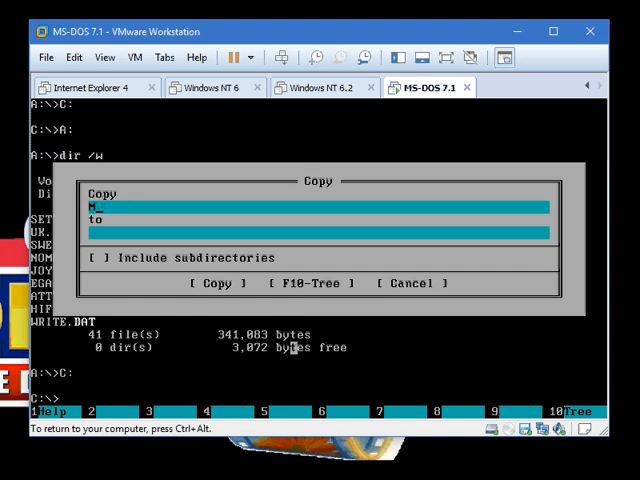
text(OUSE)
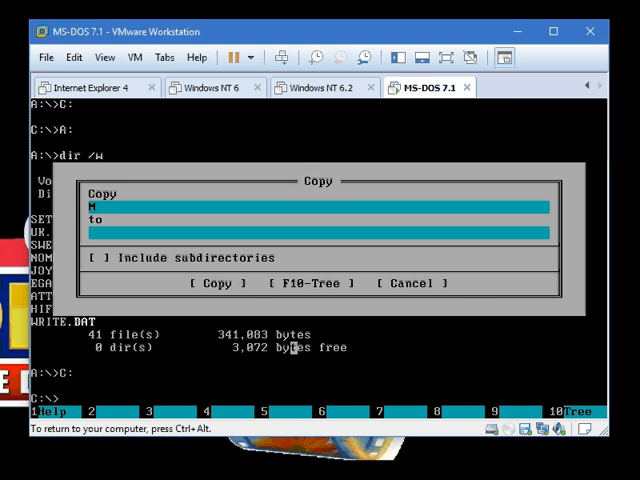
Copy MOUSE.DRV to A:\, overwriting the existing driver on the Setup floppy.
text(MOUSE.DR)
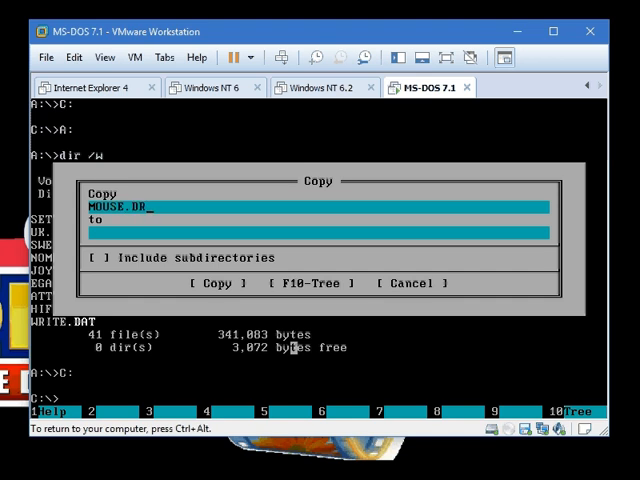
text(V)
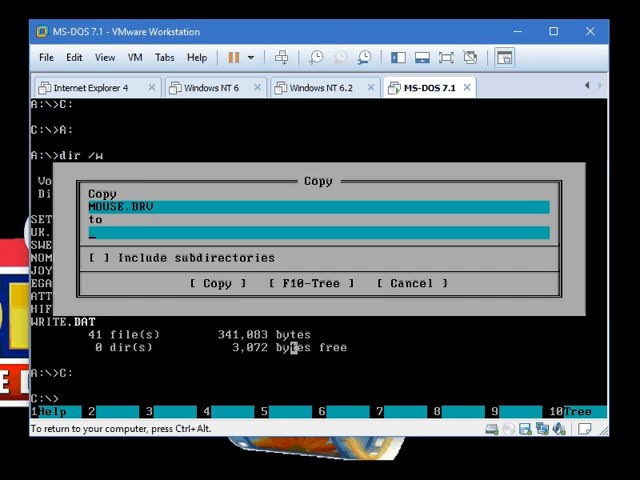
text(A:\)
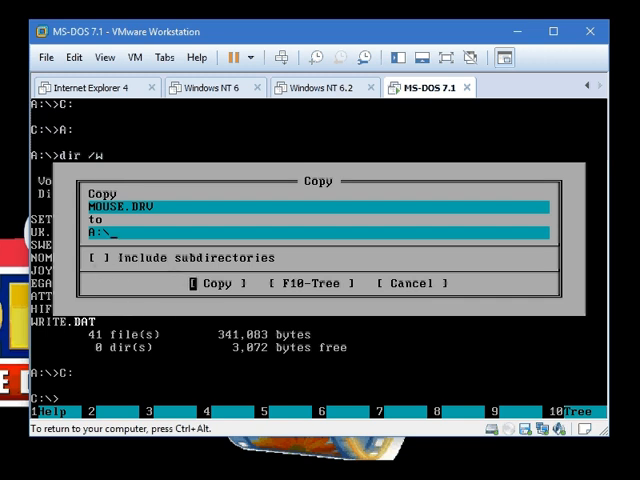
click(216, 284)
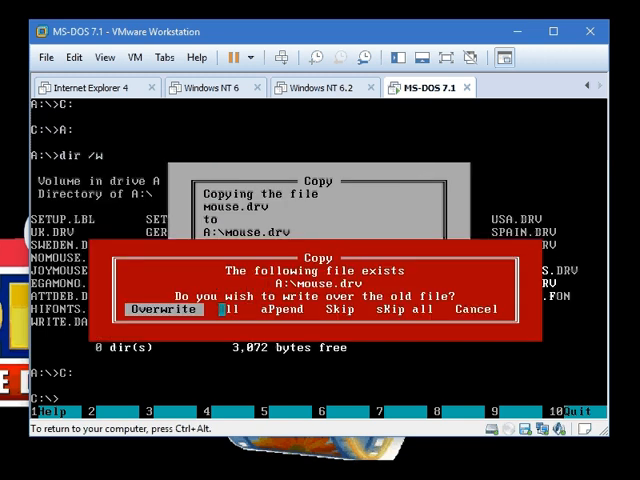
click(156, 308)
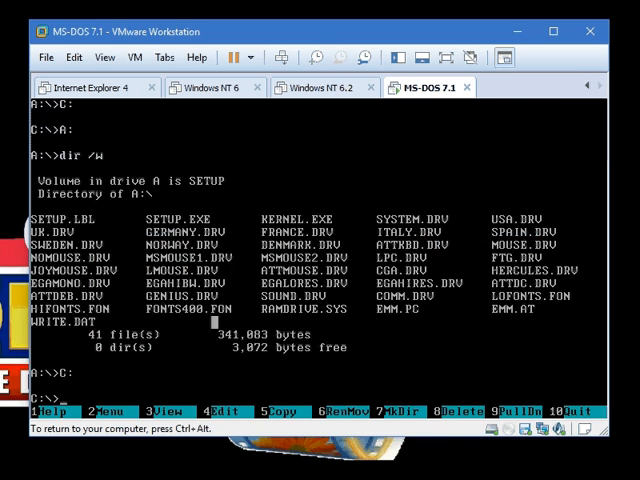
text(A:)
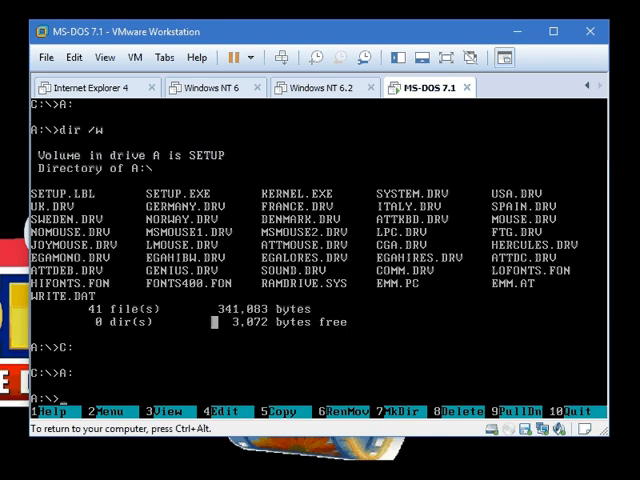
Run setup.exe from the A:\> prompt to start Windows 1.04 Setup.
text(setup.e)
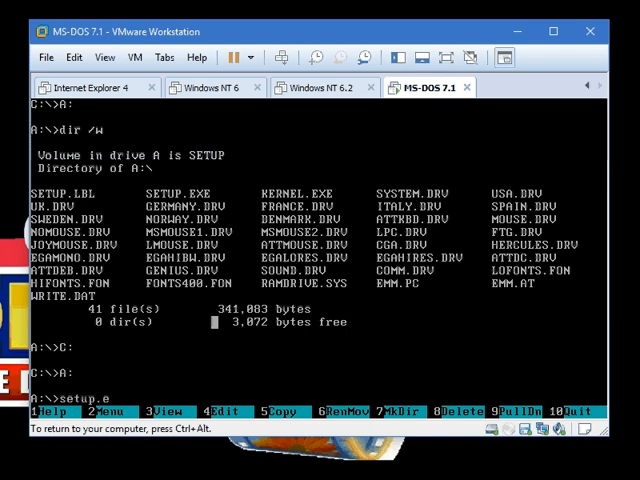
text(xe)
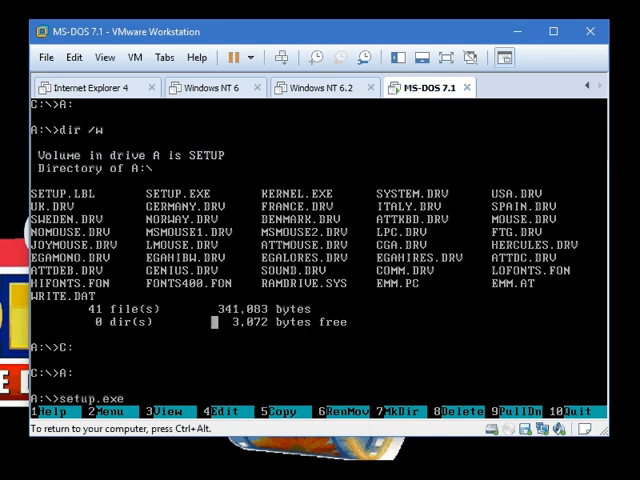
key(enter)
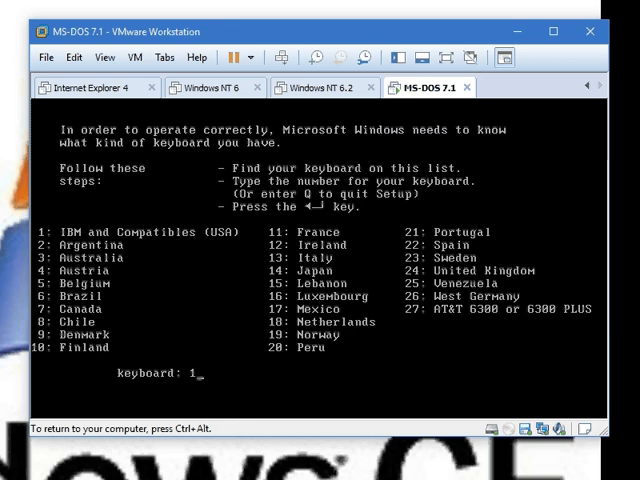
Choose keyboard 1 (US), option 2 Microsoft Mouse, and the EGA graphics adapter in Setup.
key(enter)
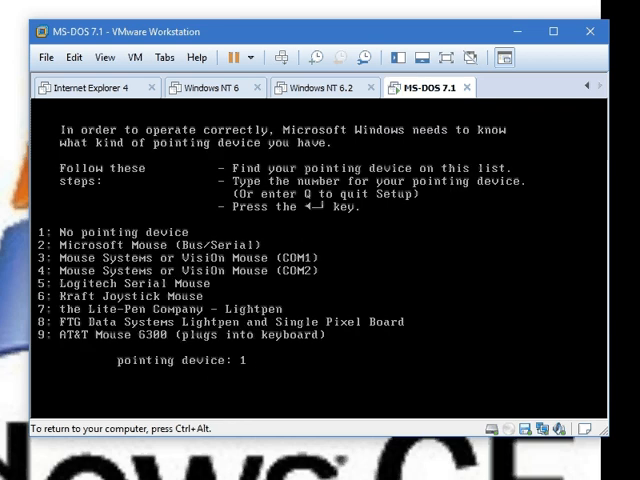
text(2)
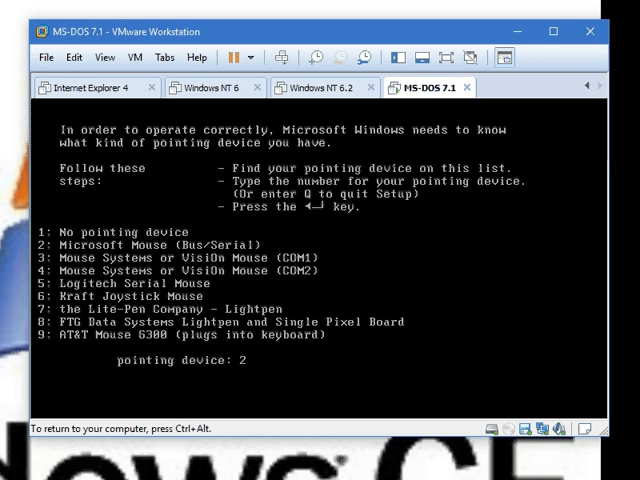
key(enter)
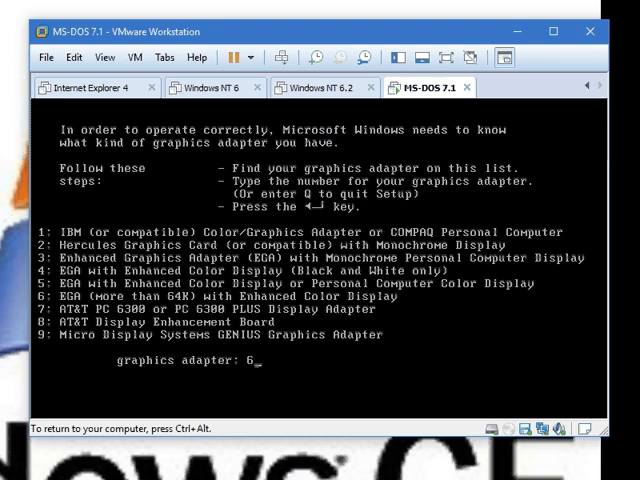
key(enter)
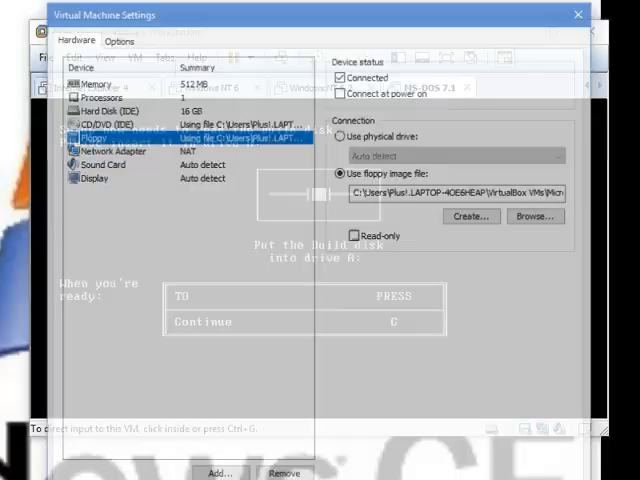
Feed Setup the Build disk image, continuing with C, and skip printer setup with N.
click(536, 216)
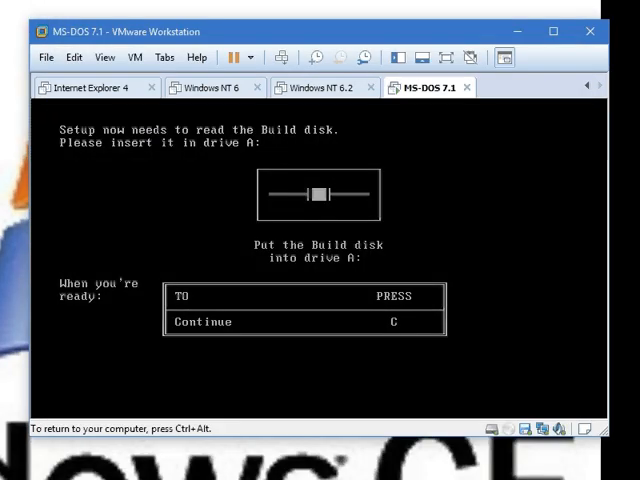
key(c)
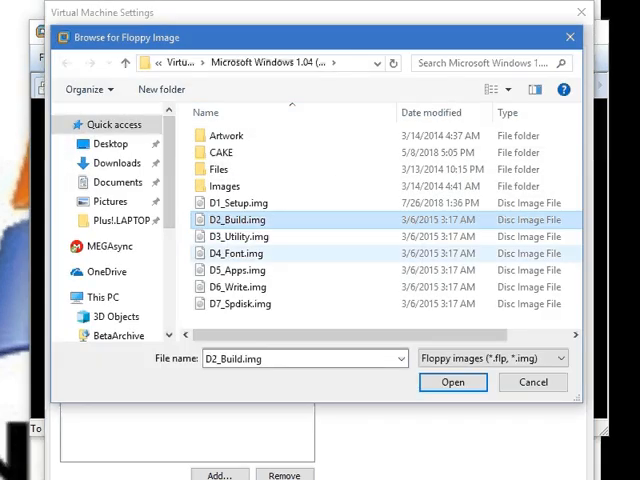
click(452, 382)
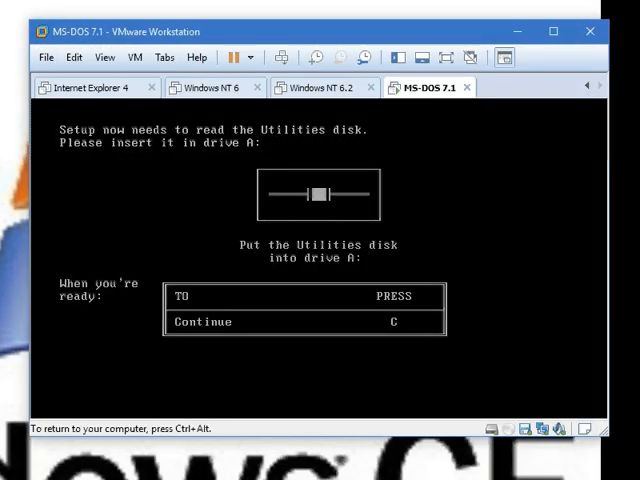
key(c)
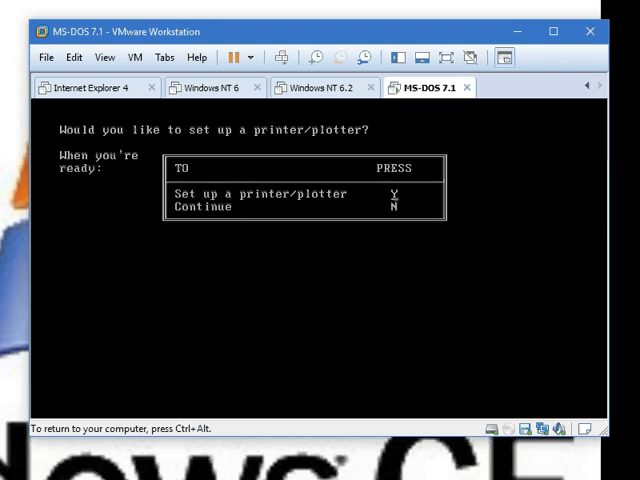
key(n)
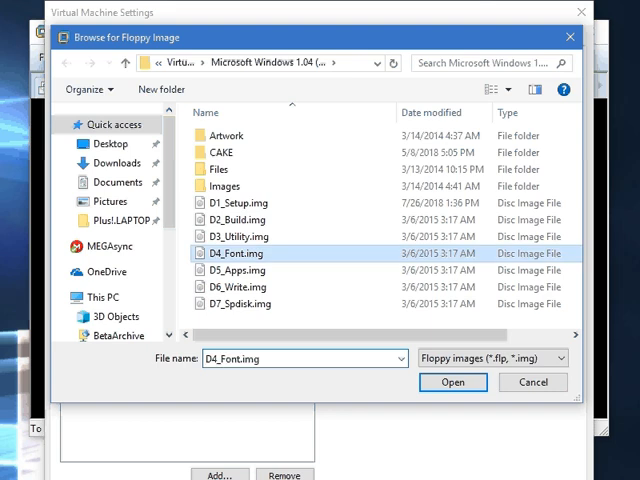
Supply the Font and Desktop Applications disk images so Setup completes.
click(452, 382)
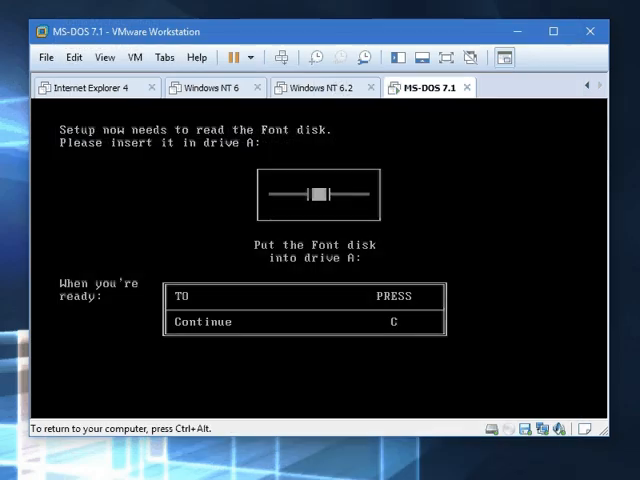
key(c)
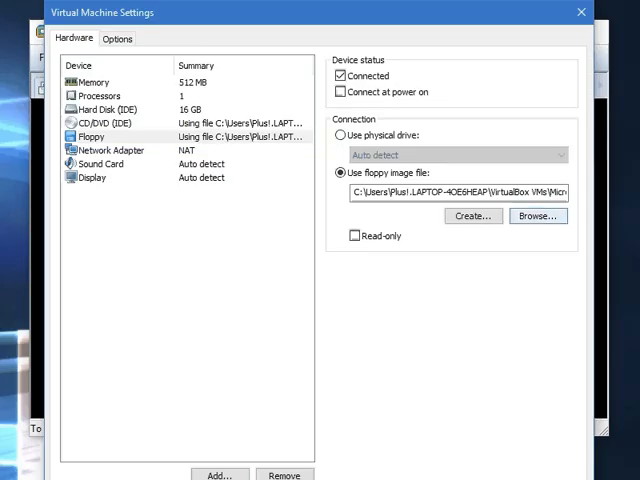
click(536, 216)
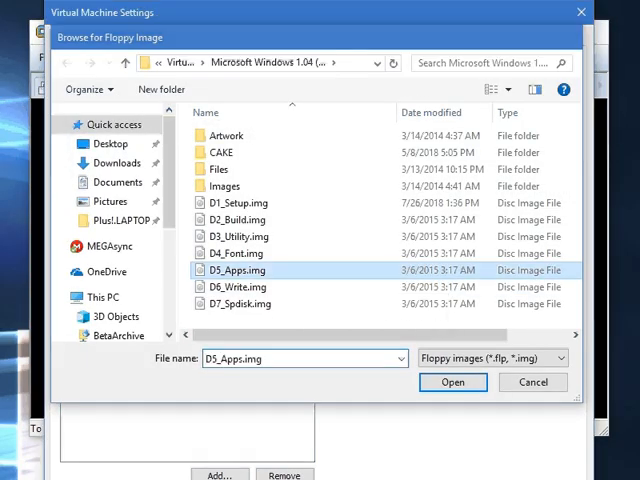
click(452, 382)
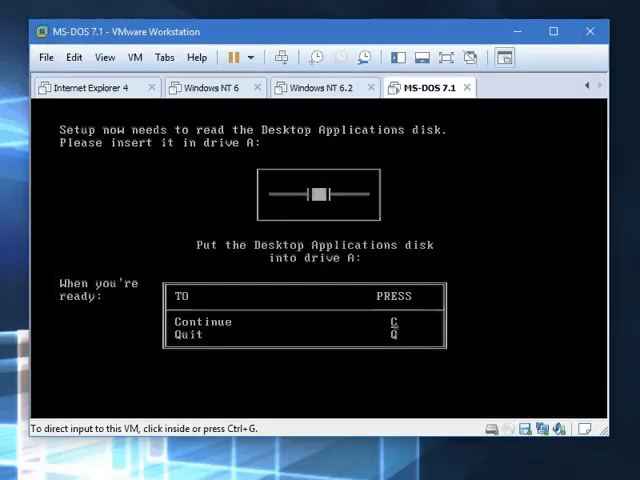
key(c)
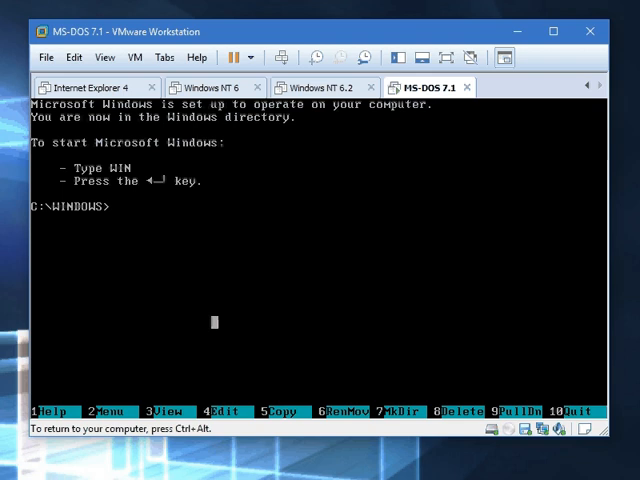
Register WIN100.BIN as DOS 3.34 with setver, then reboot with shutdown.
text(se)
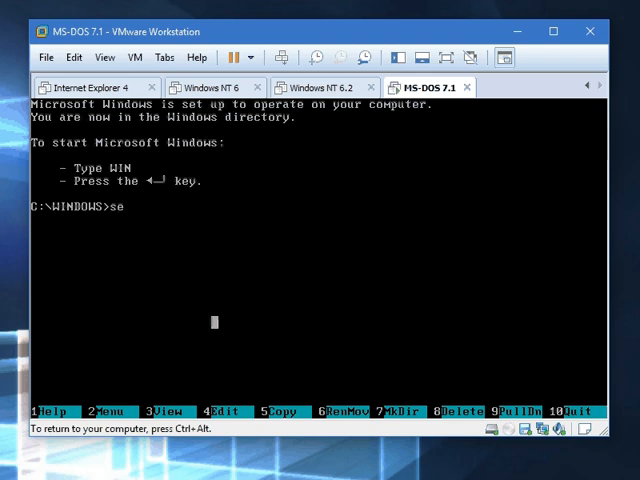
text(tver)
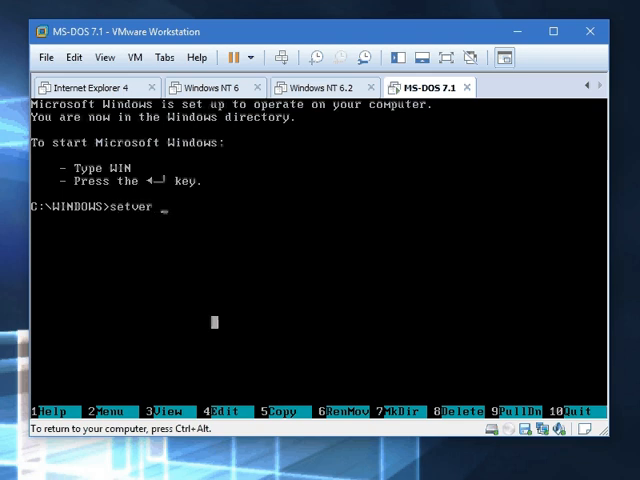
text(WIN100)
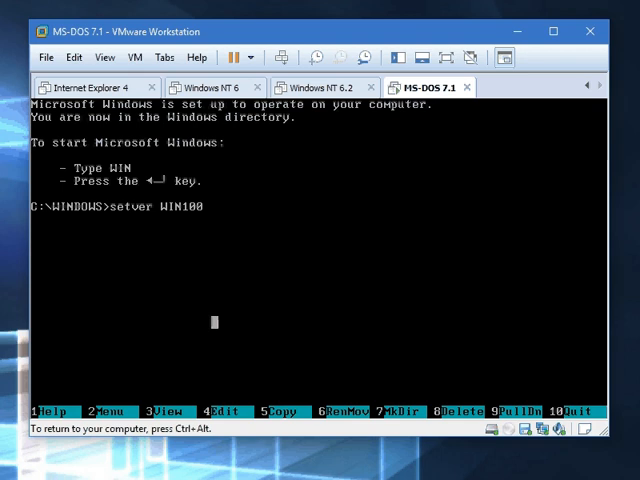
text(.BIN)
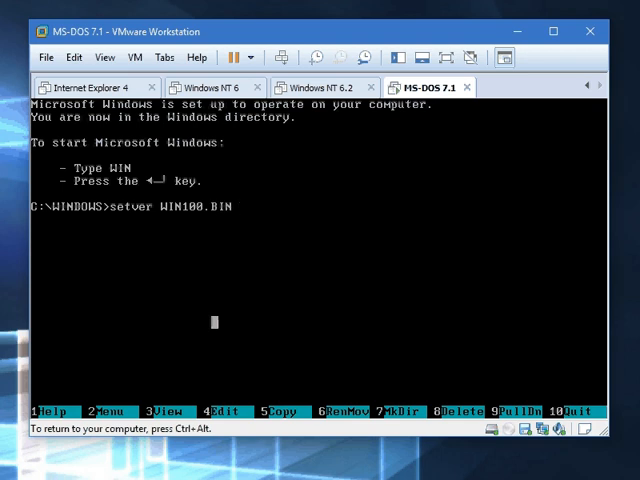
text(3.34)
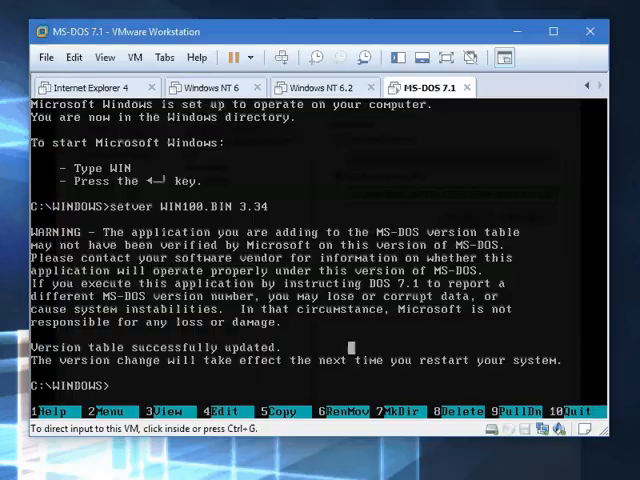
text(shu)
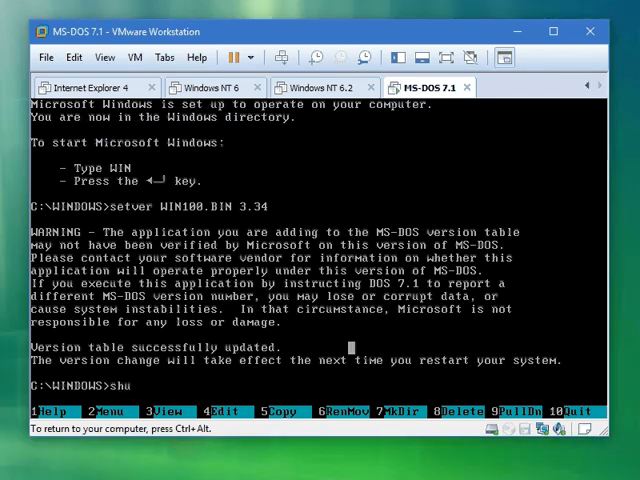
text(tdown)
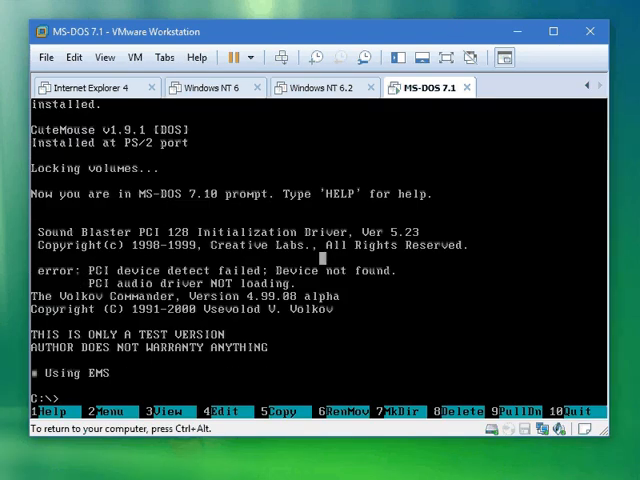
Start Windows from C:\WINDOWS and view Version 1.04 in Special > About.
text(cd WINDOWS)
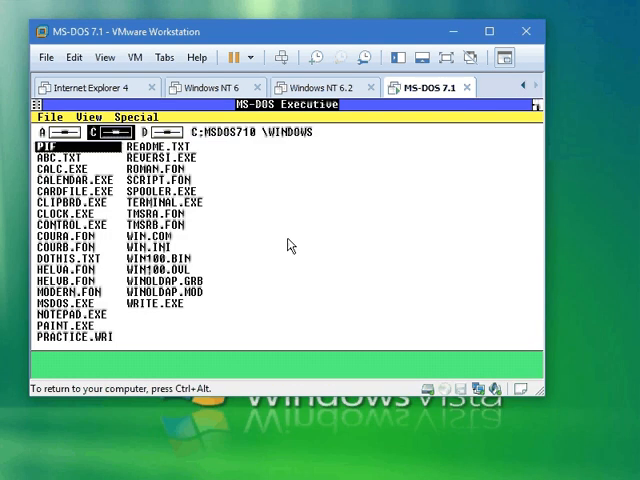
mouse_move(512, 196)
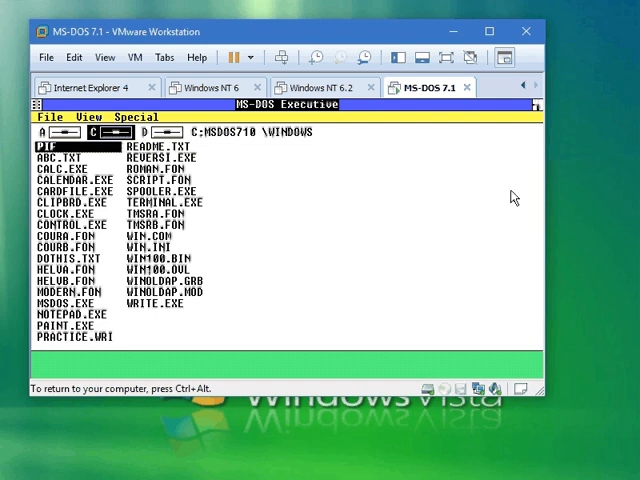
click(130, 116)
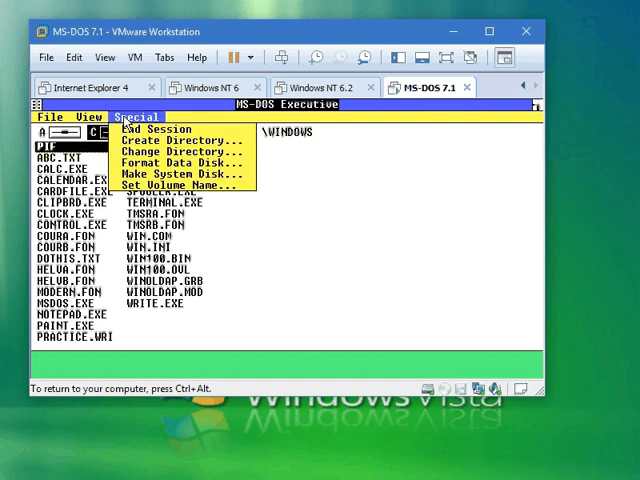
click(52, 116)
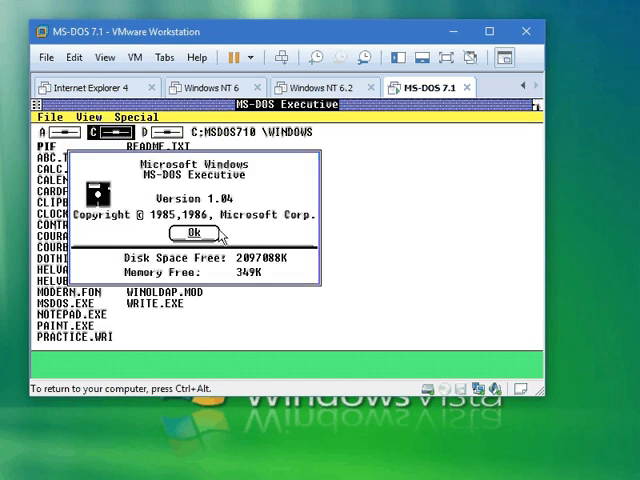
click(192, 232)
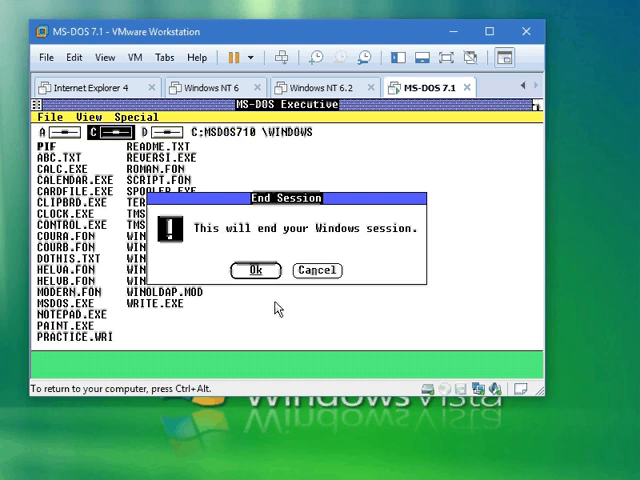
End the Windows session and show the MS-DOS version with ver.
click(256, 270)
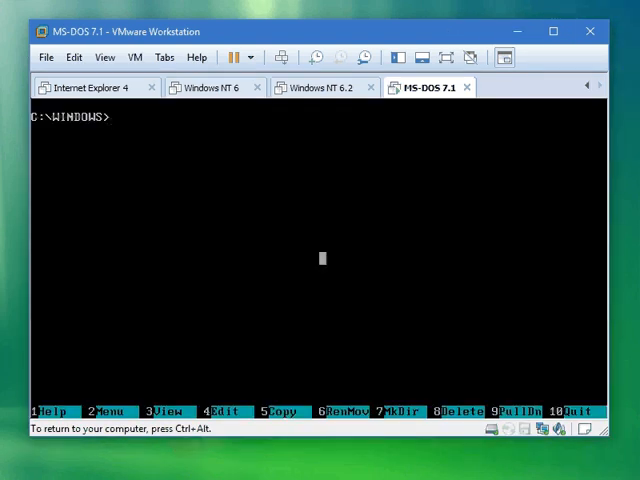
text(ver)
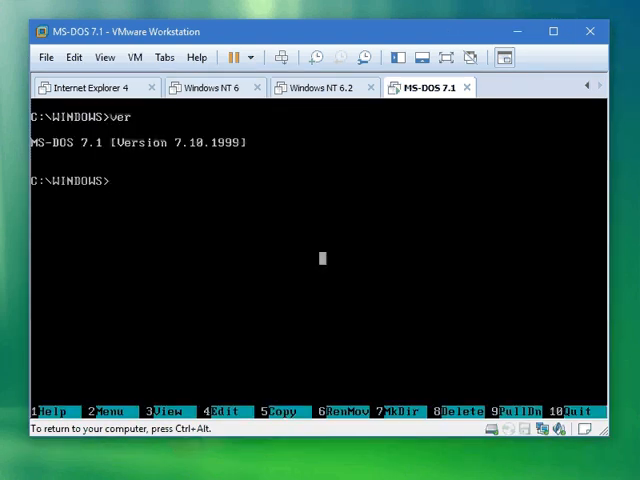